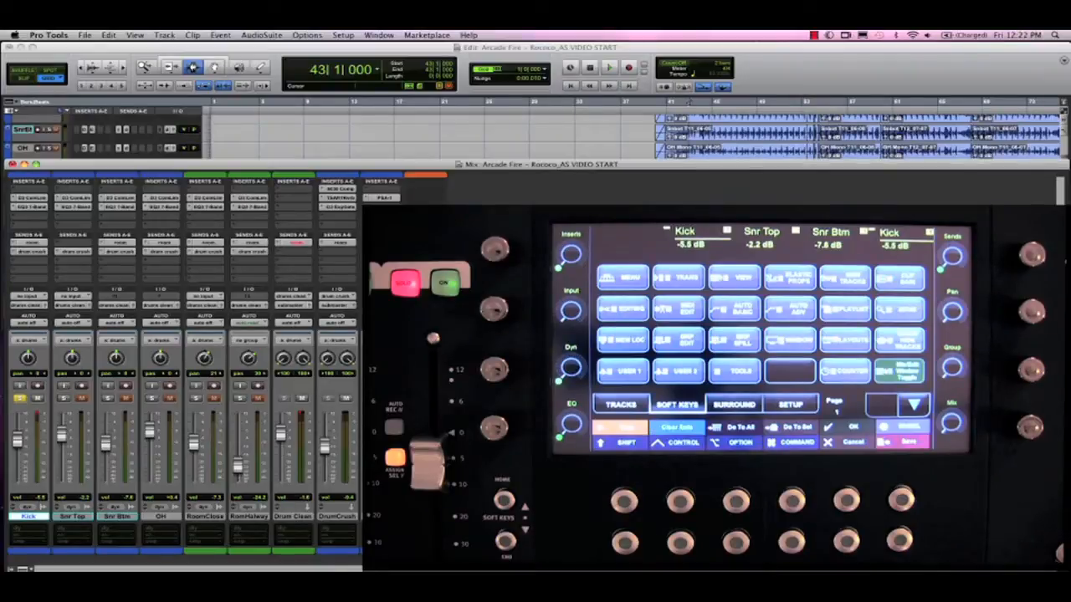
Bring up the Modify Groups dialog for the drums mix group.
{"action": "left_click", "coordinate": [607, 67]}
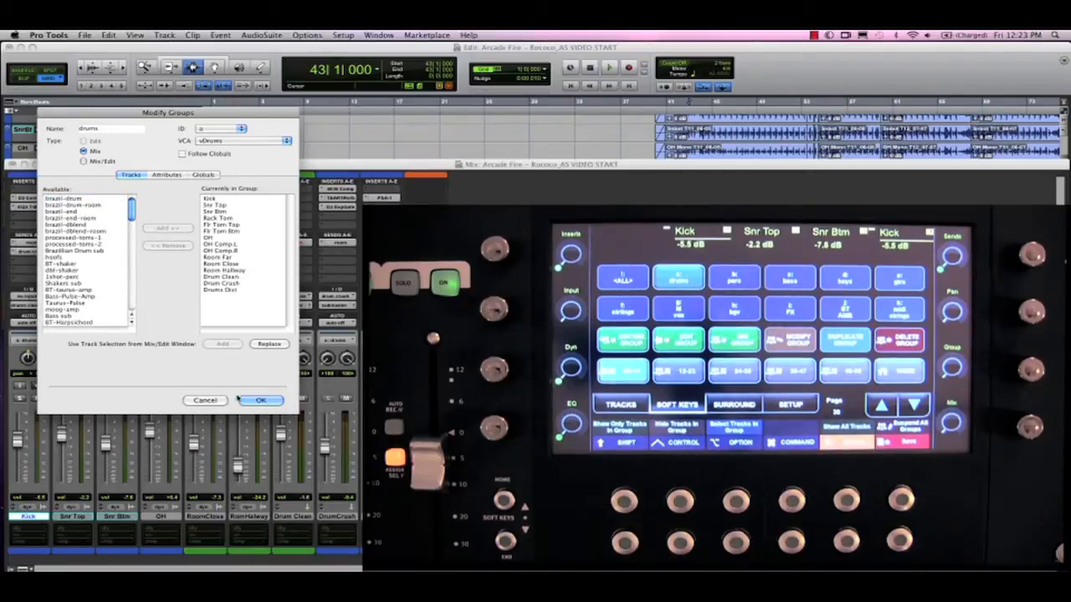
Confirm the drums group with OK and browse the Artist Control soft-key pages.
{"action": "left_click", "coordinate": [261, 400]}
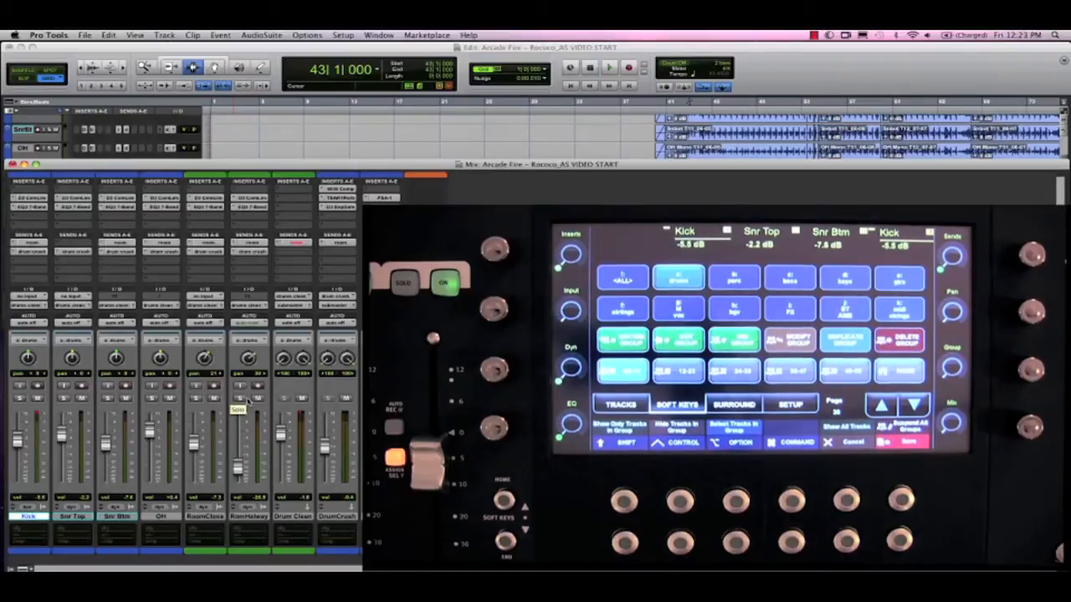
{"action": "mouse_move", "coordinate": [251, 355]}
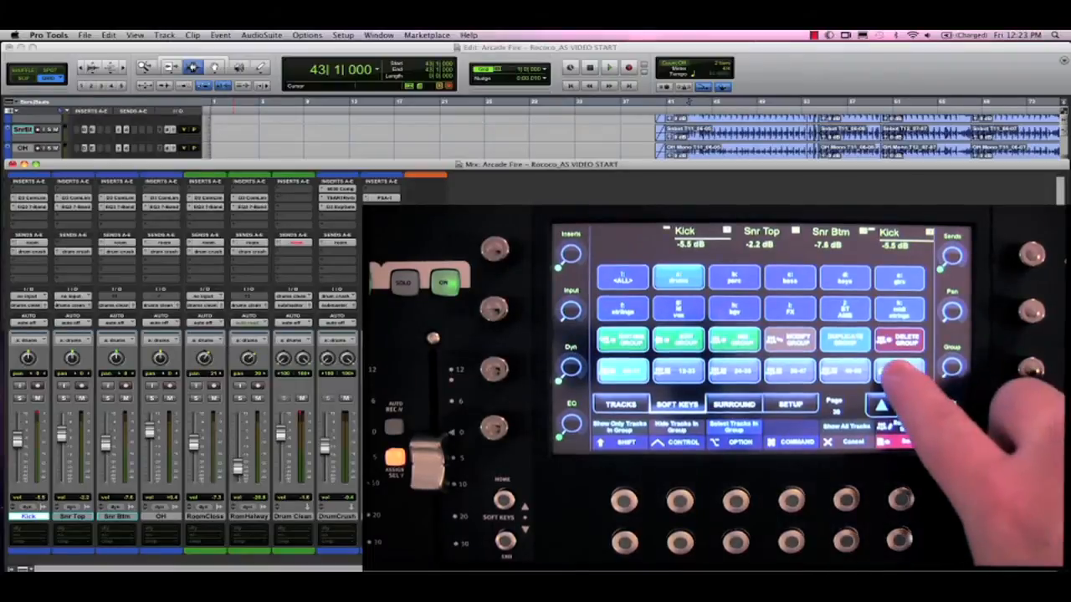
{"action": "left_click", "coordinate": [884, 406]}
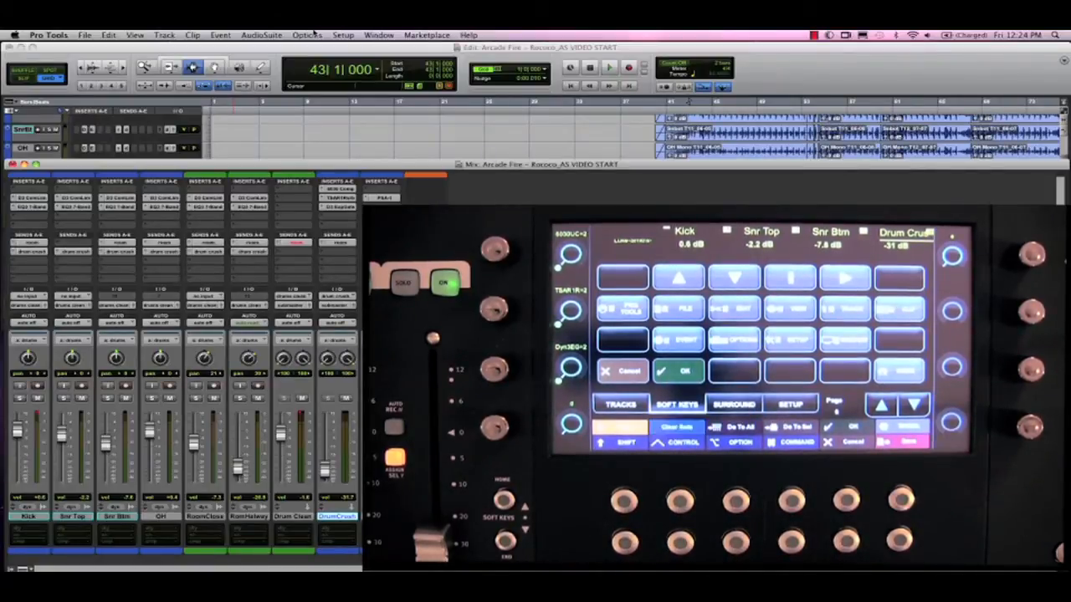
Page to the soft-key set with arrow navigation, OK and Cancel keys.
{"action": "left_click", "coordinate": [308, 33]}
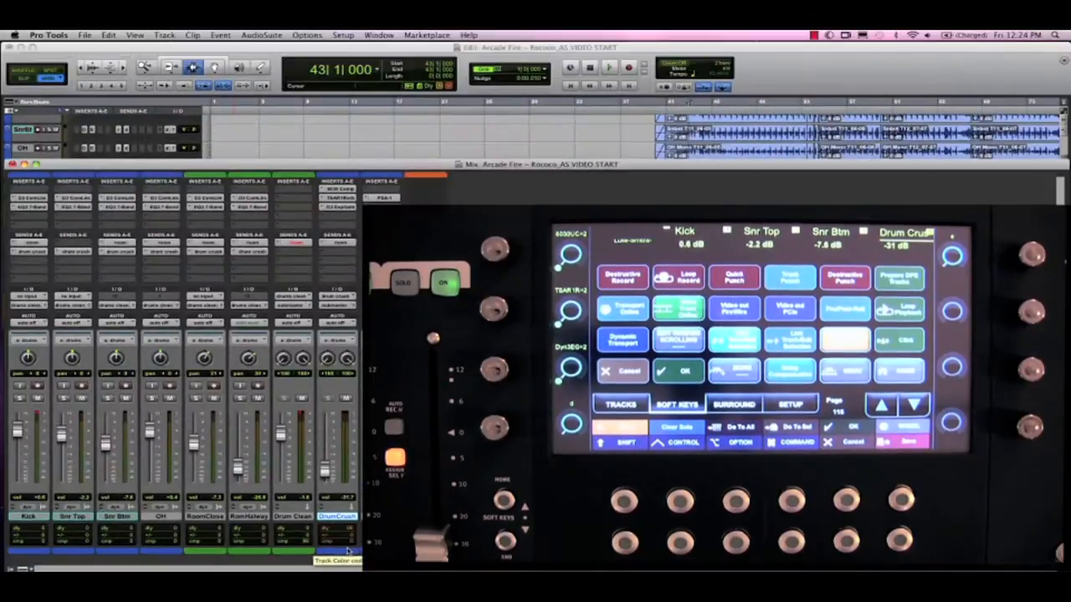
Balance the Kick, Snr Top, Snr Btm and other drum levels into a blend.
{"action": "left_click", "coordinate": [609, 67]}
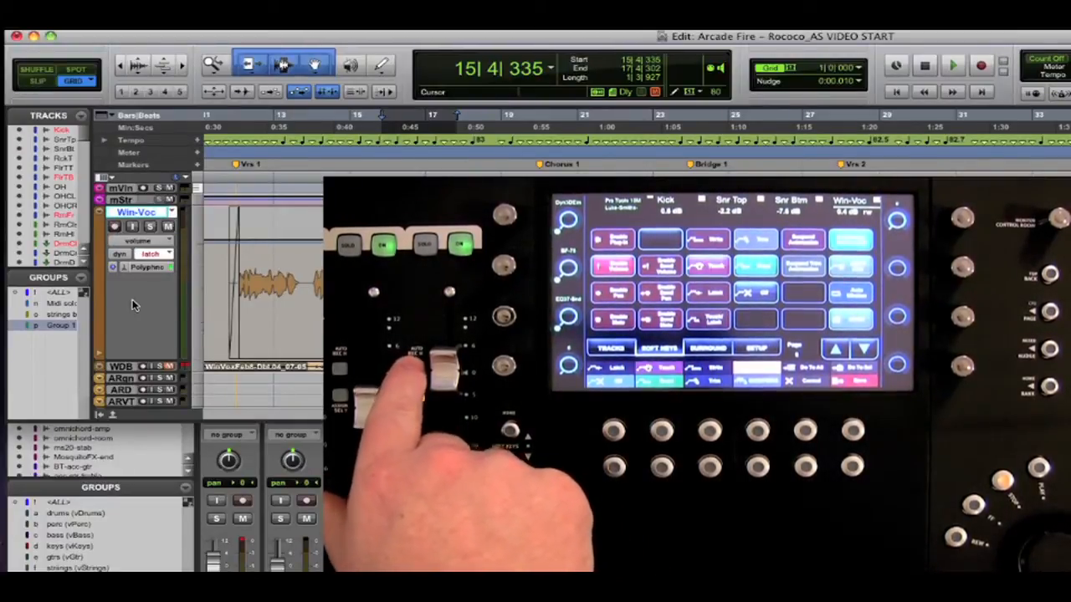
Set the Win-Voc track's automation mode to Latch.
{"action": "left_click", "coordinate": [148, 254]}
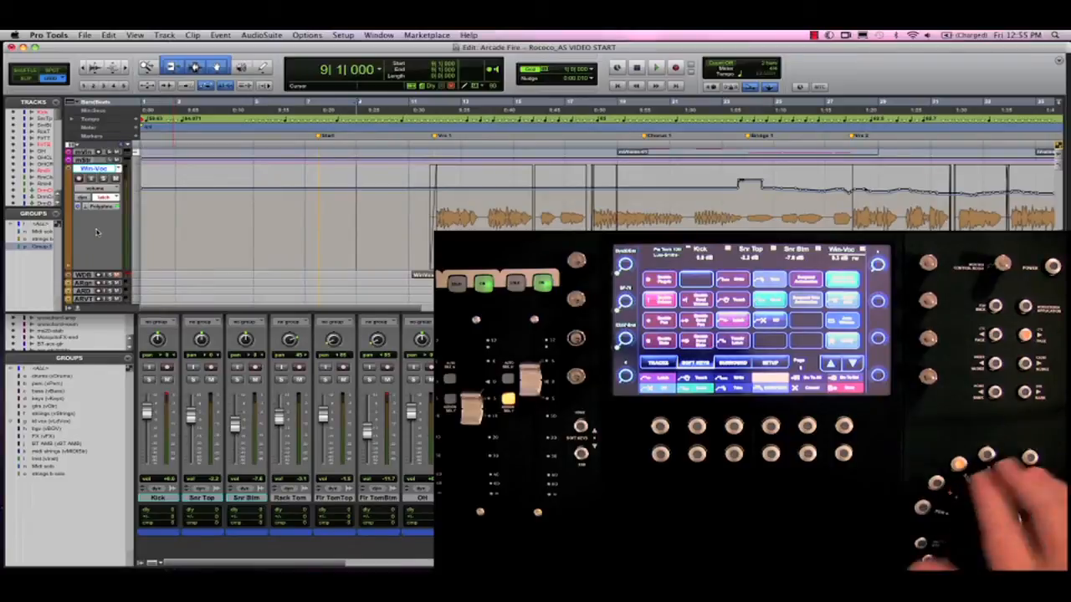
Play the session and ride the vocal fader to write Latch volume automation.
{"action": "left_click", "coordinate": [656, 67]}
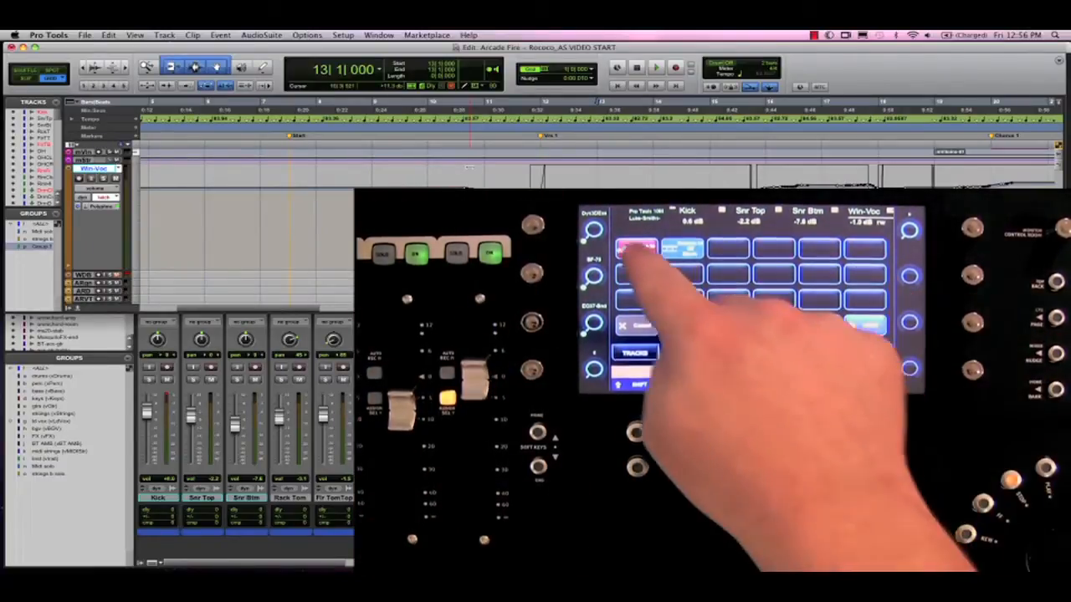
Bring up the Bounce to Disk dialog from the new soft key.
{"action": "left_click", "coordinate": [84, 35]}
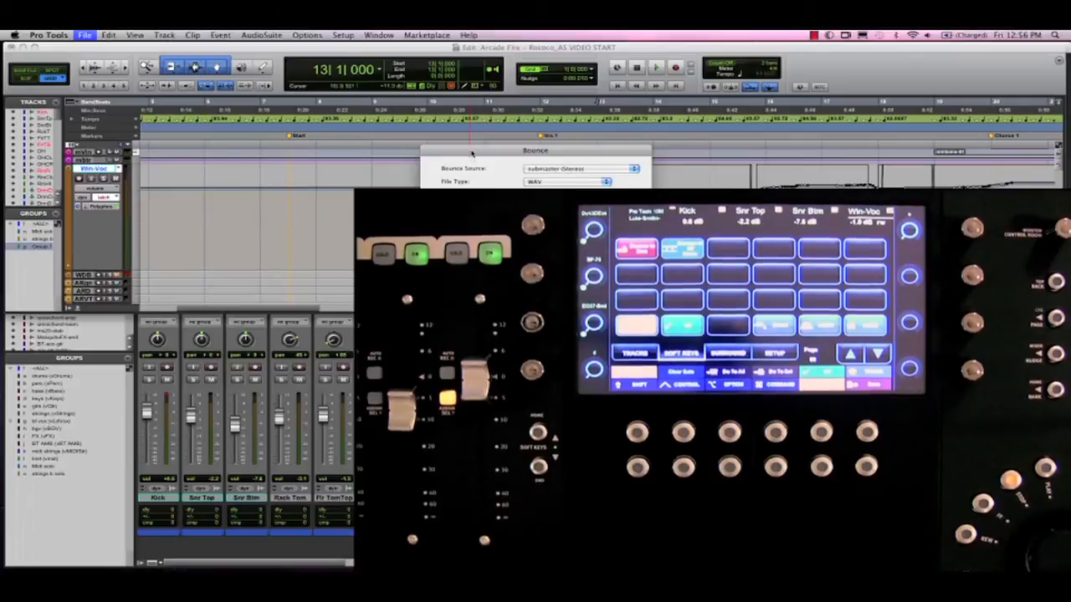